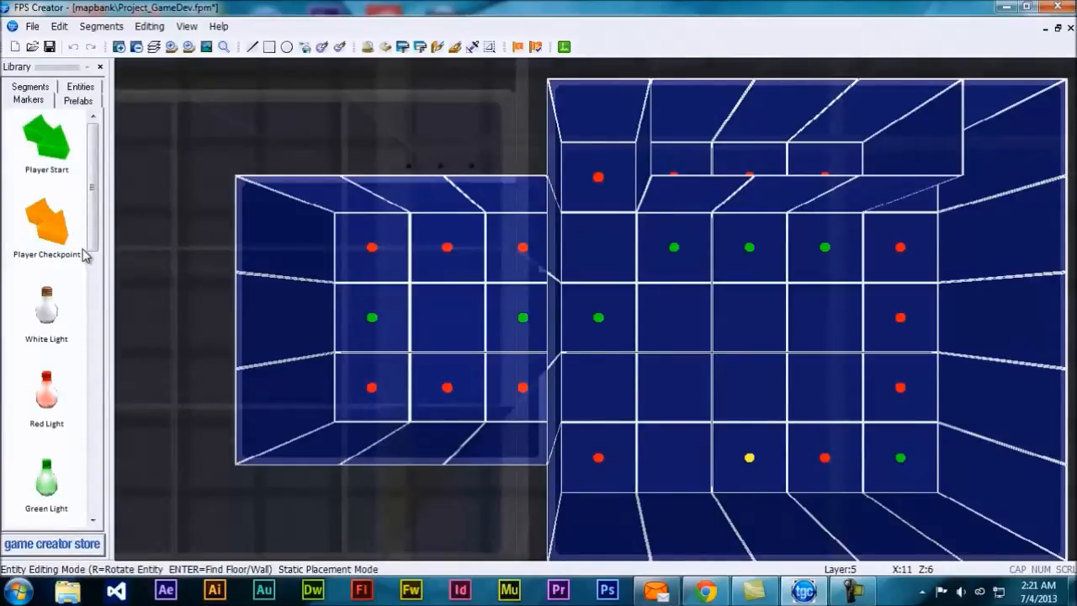
Scroll the Markers library down through the light entities to reach Red Light
scroll("down", 3)
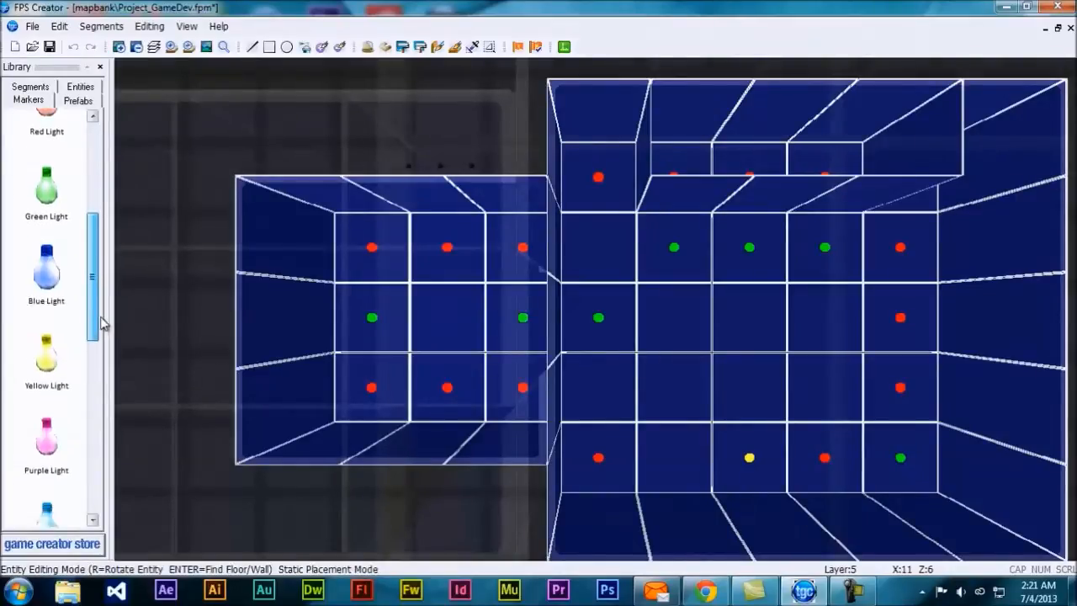
scroll("down", 3)
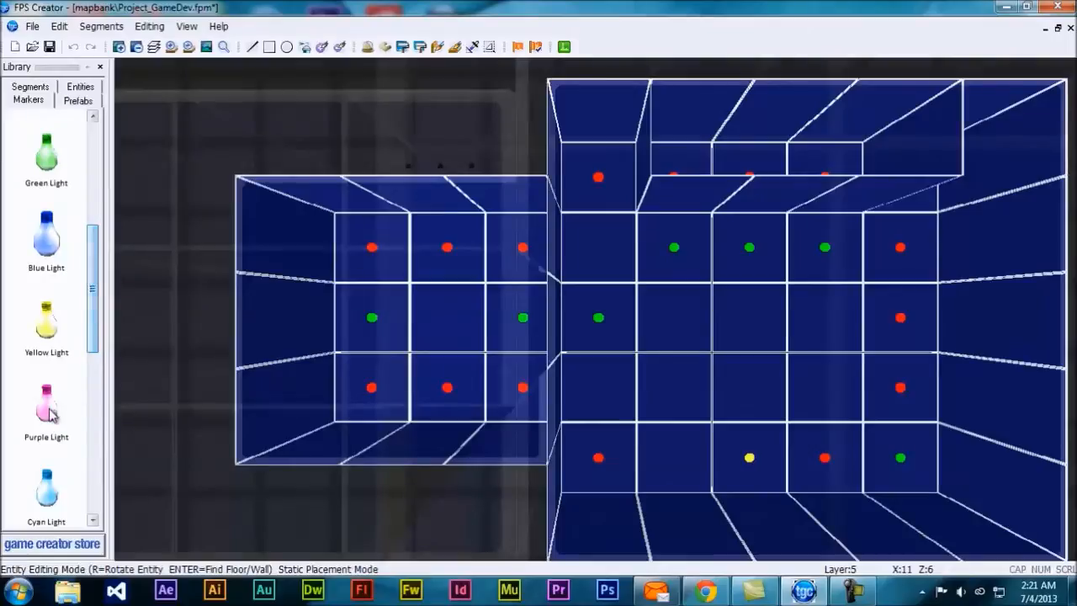
mouse_move(54, 353)
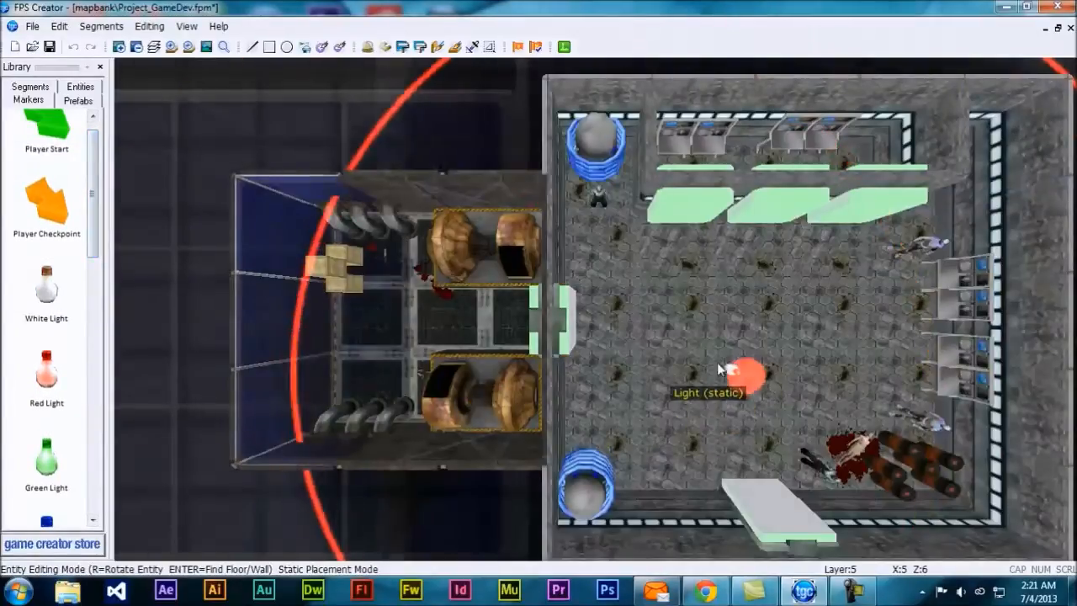
Move the red static light from the room's top edge to near the large room's centre
left_click_drag(732, 373, 673, 328)
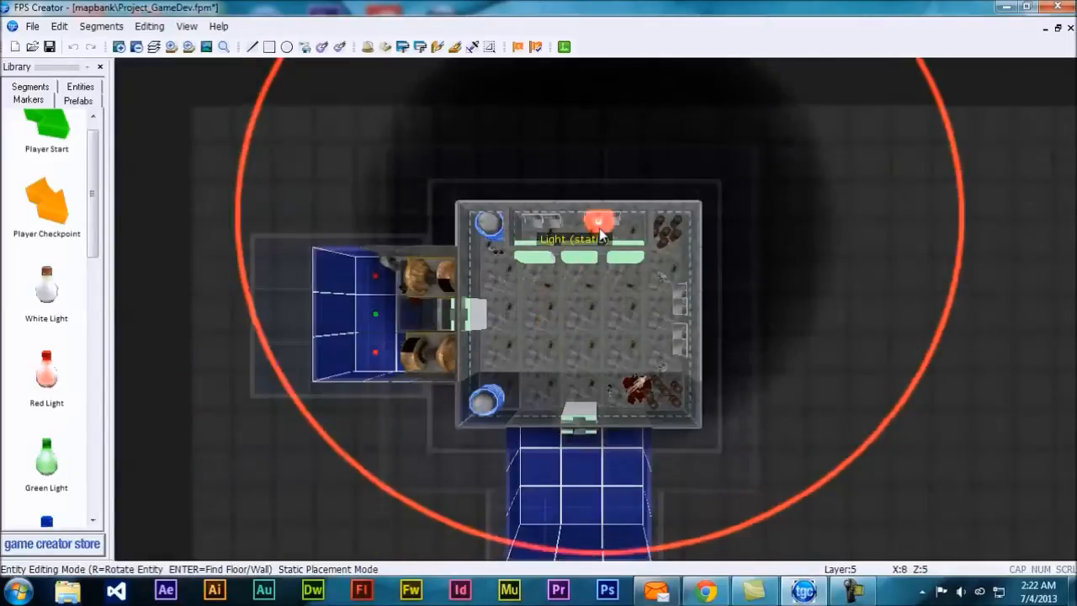
left_click_drag(599, 222, 565, 328)
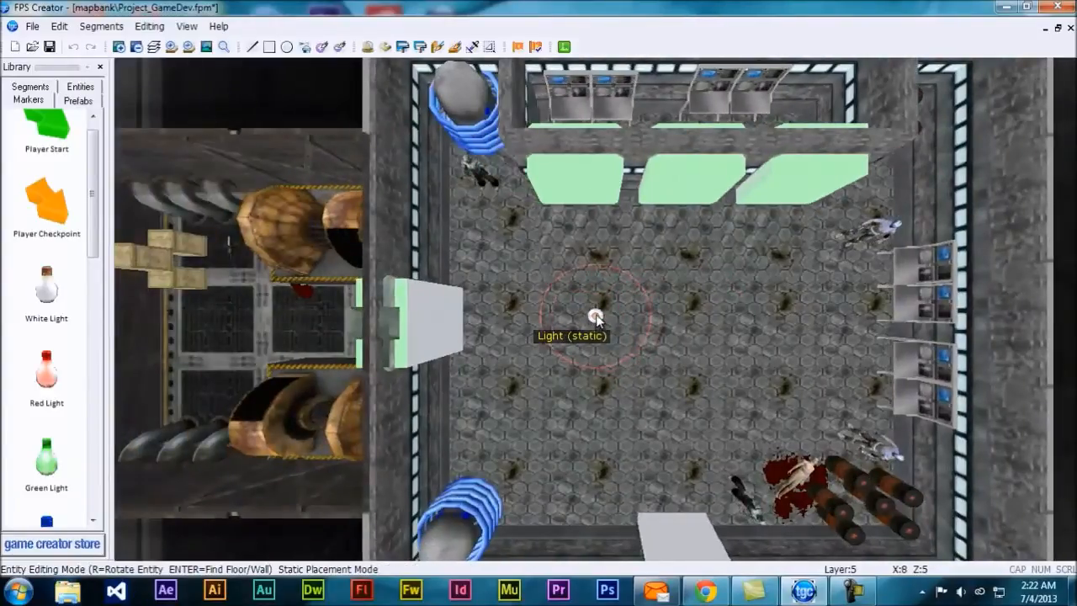
Place another static light in the large room and two between the machines in the smaller room
left_click_drag(596, 316, 576, 265)
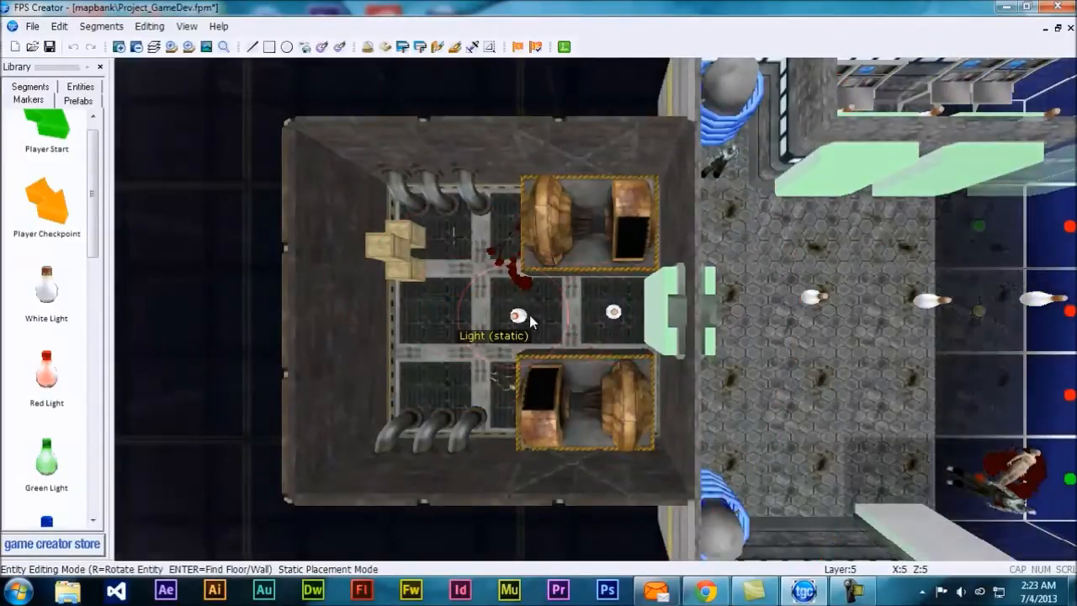
left_click_drag(518, 316, 446, 232)
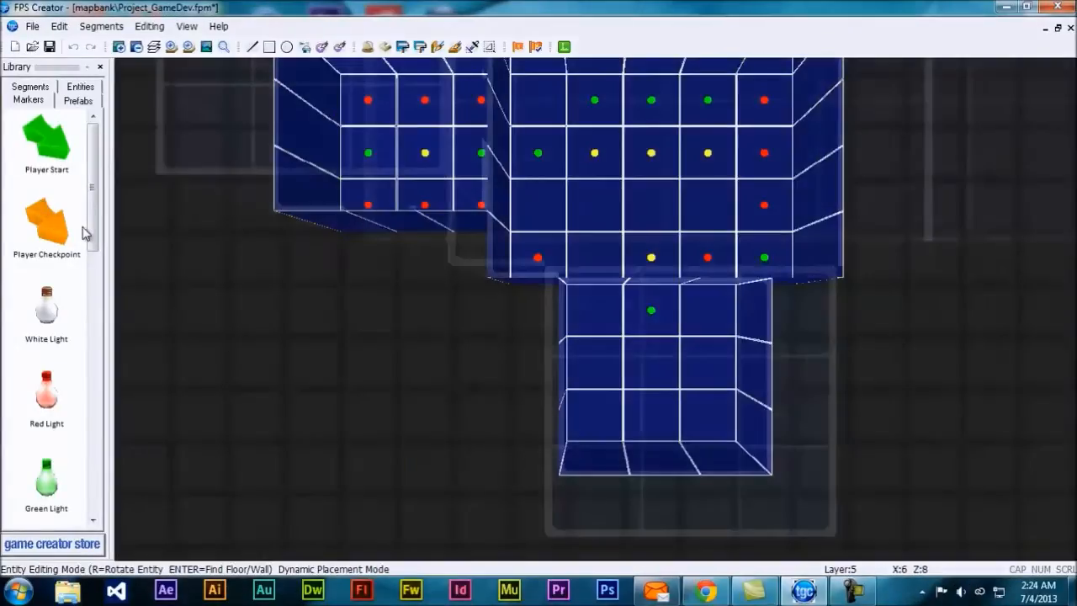
Add a Win Zone marker in the lower room and move it to the room's left side
scroll("down", 3)
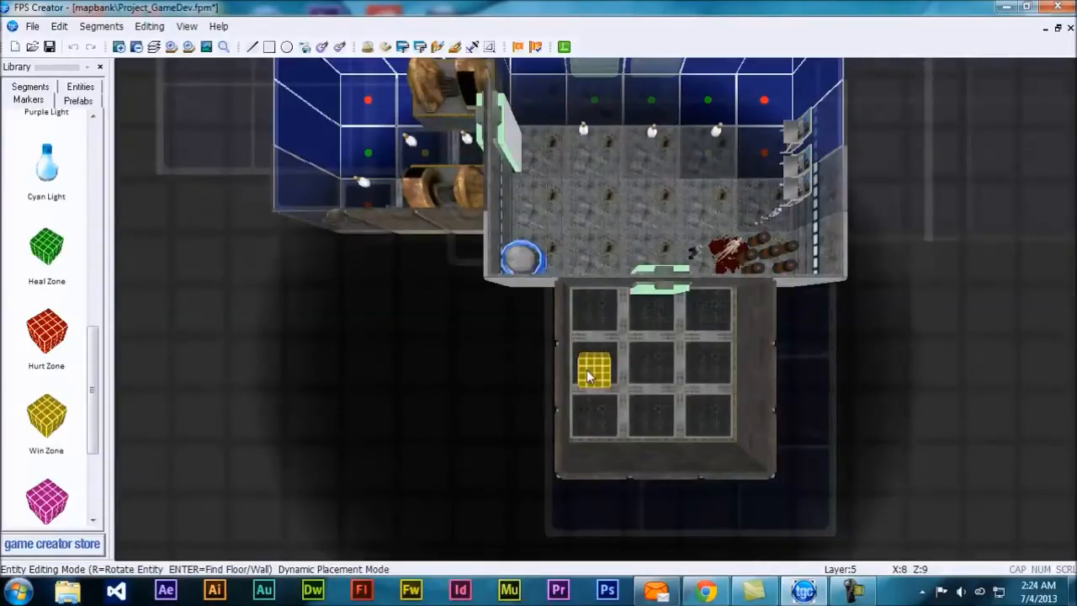
left_click(592, 370)
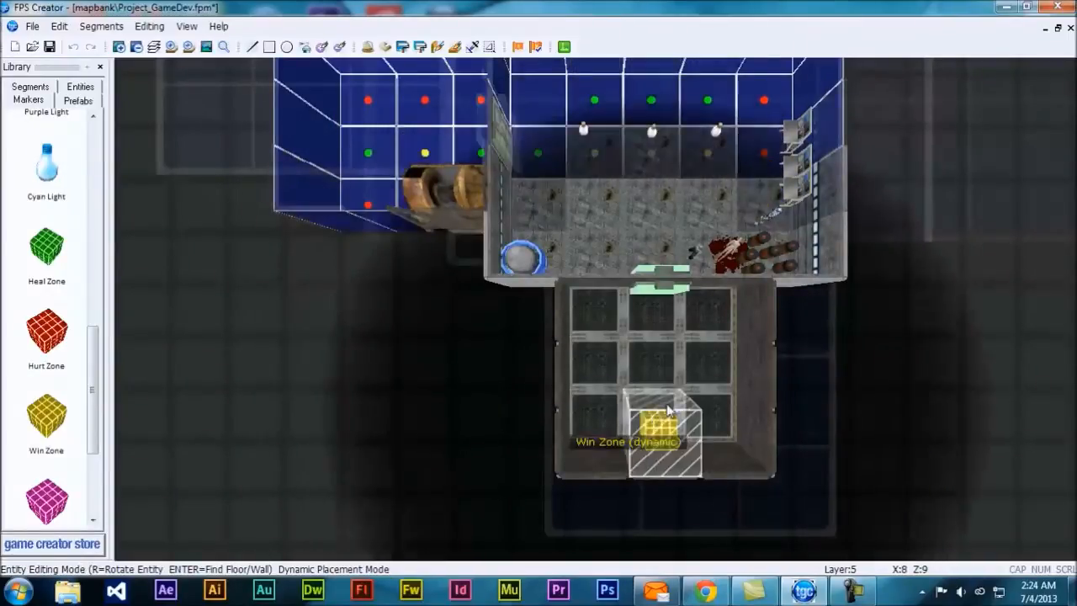
left_click_drag(664, 434, 593, 370)
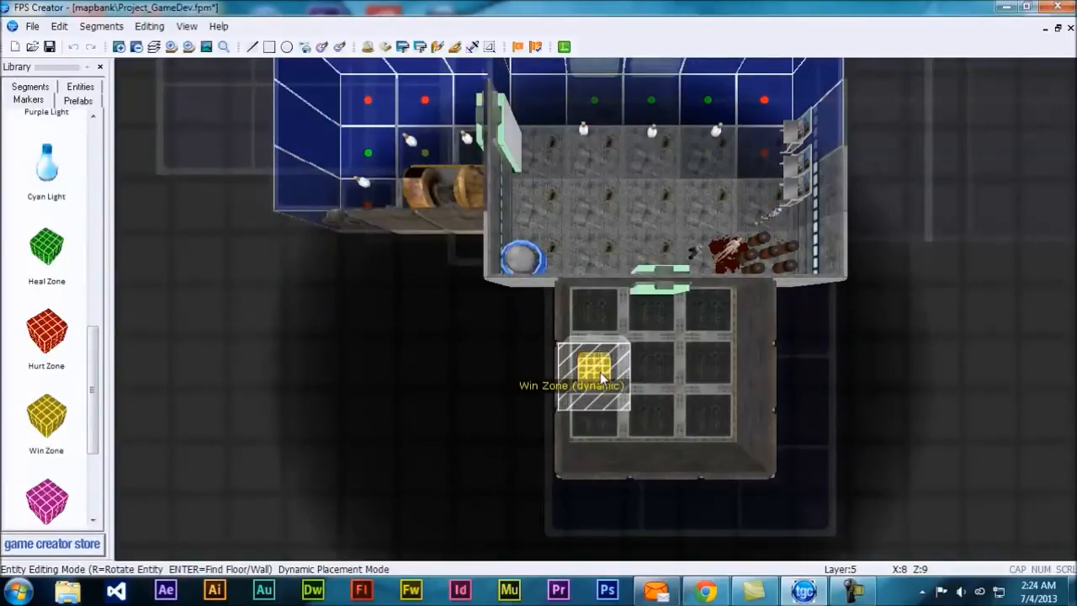